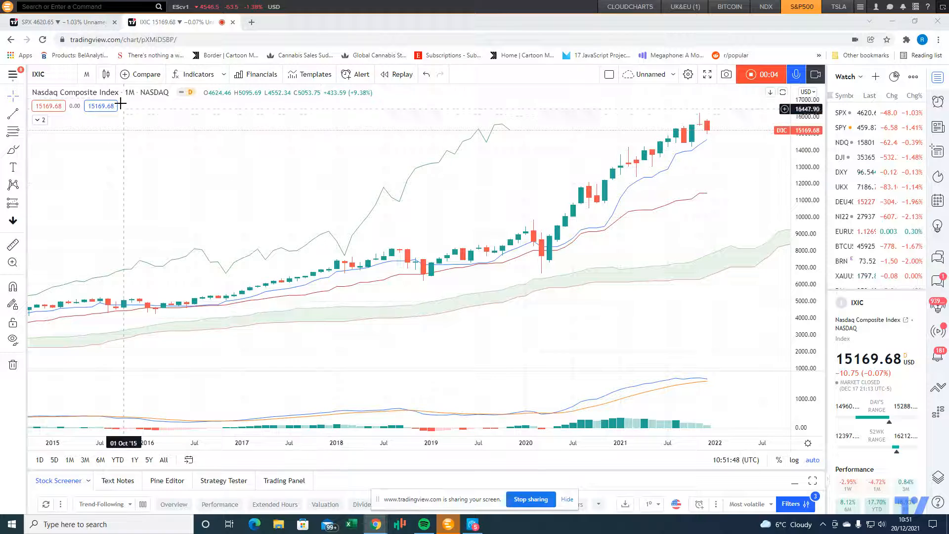
pyautogui.moveTo(392, 203)
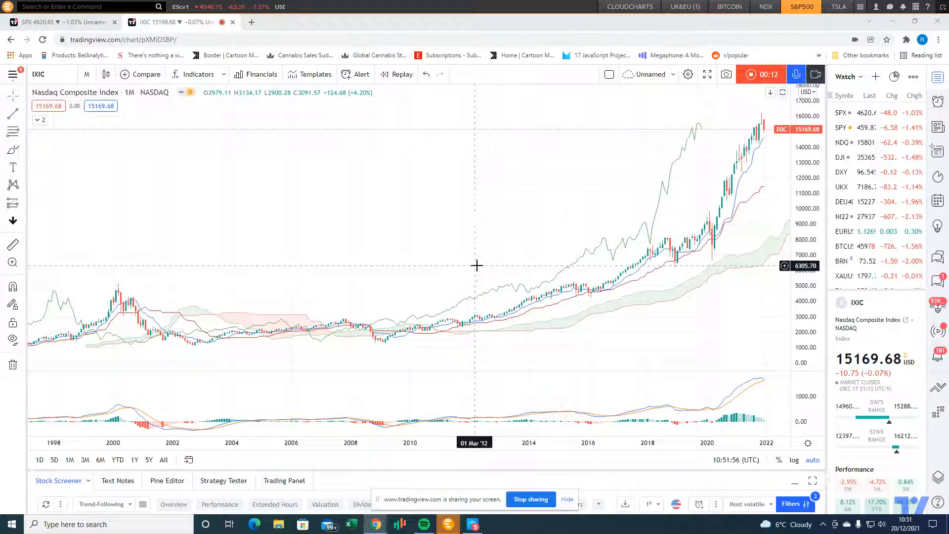
pyautogui.moveTo(114, 302)
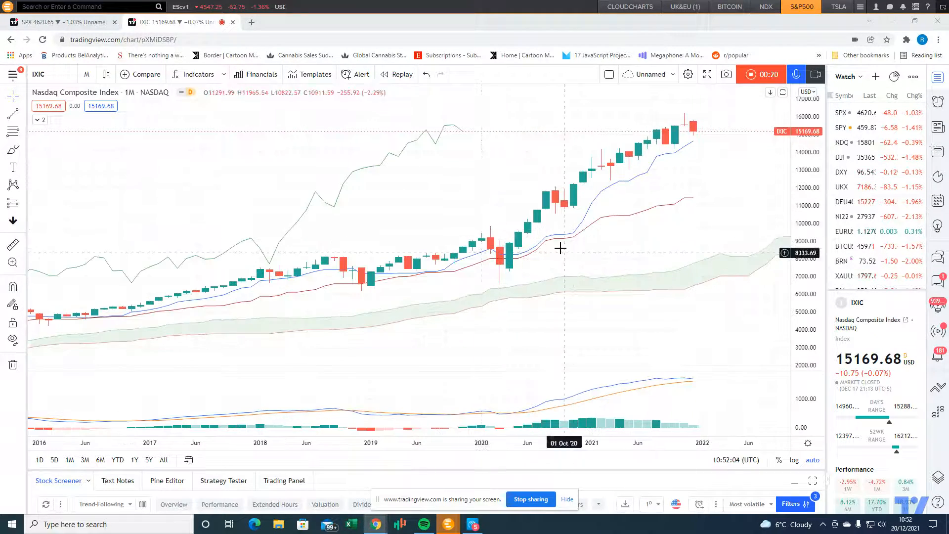
pyautogui.moveTo(508, 189)
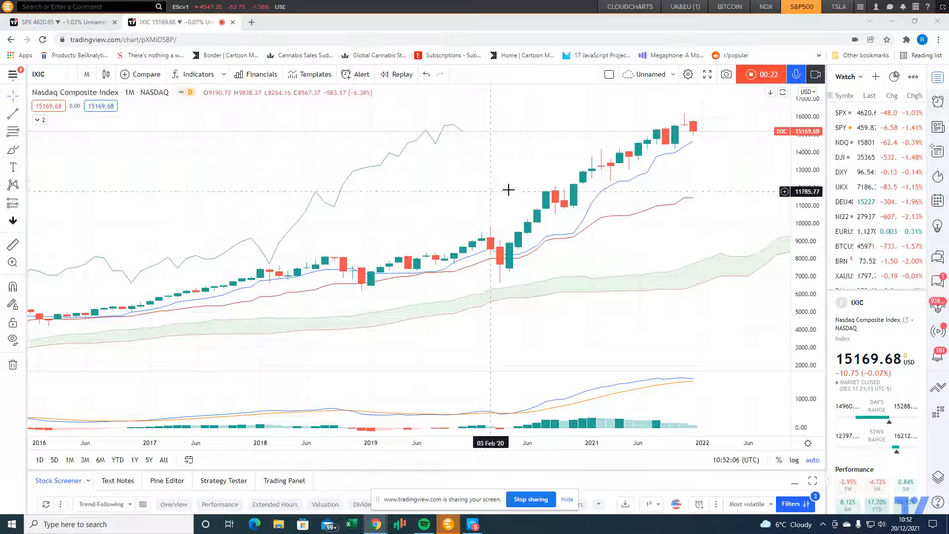
pyautogui.moveTo(695, 145)
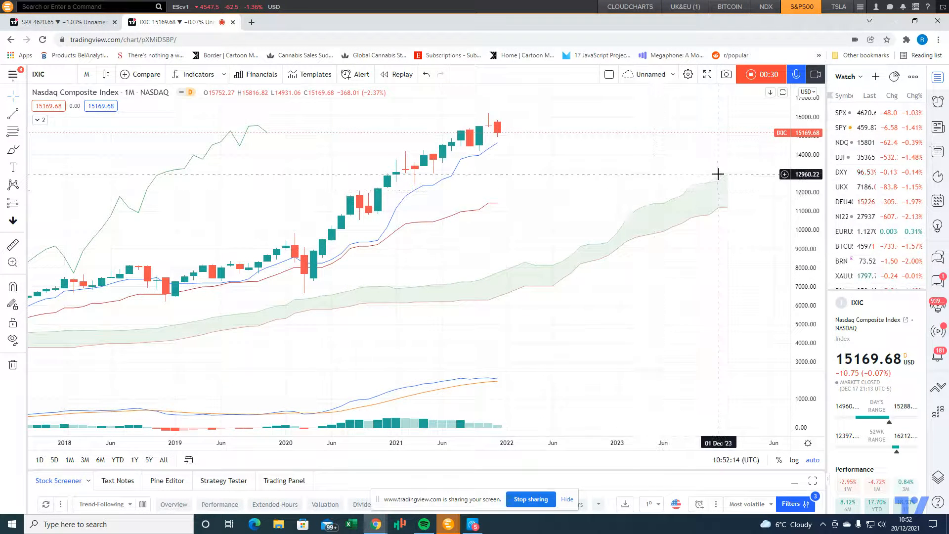
pyautogui.moveTo(729, 179)
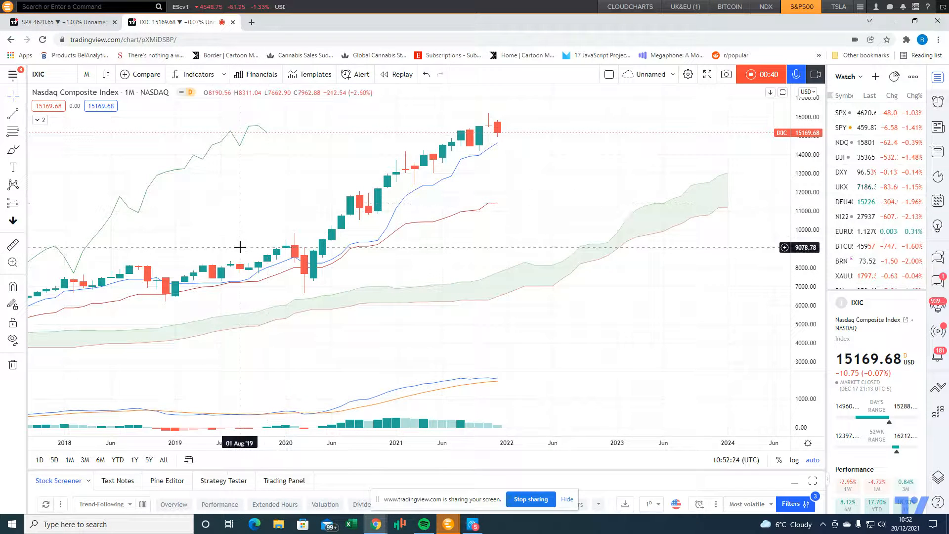
pyautogui.moveTo(490, 150)
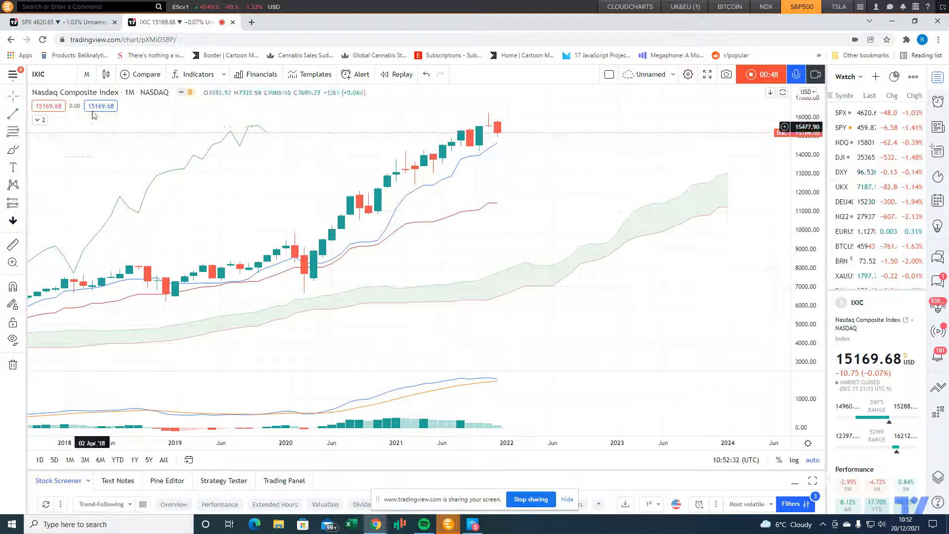
# Switch the Nasdaq Composite chart from monthly to 1-week bars.
pyautogui.click(87, 74)
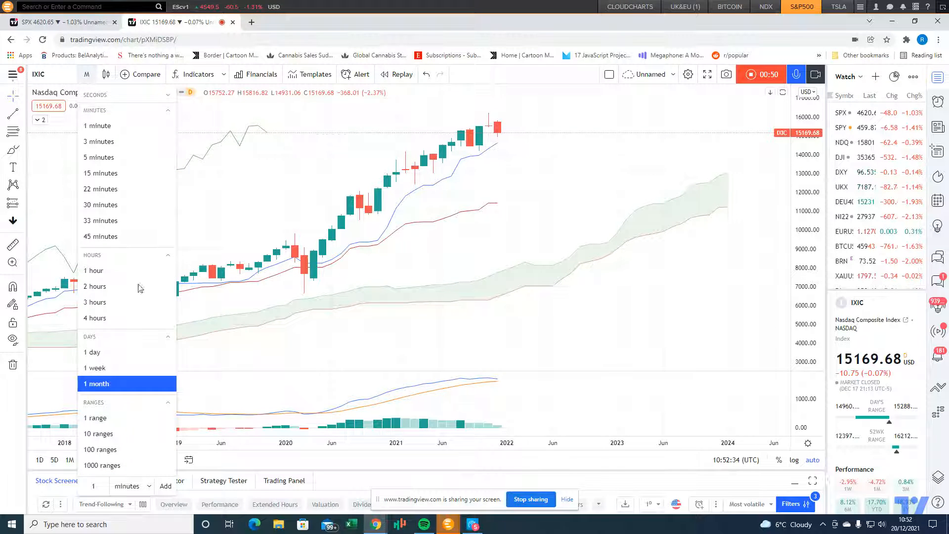
pyautogui.click(95, 368)
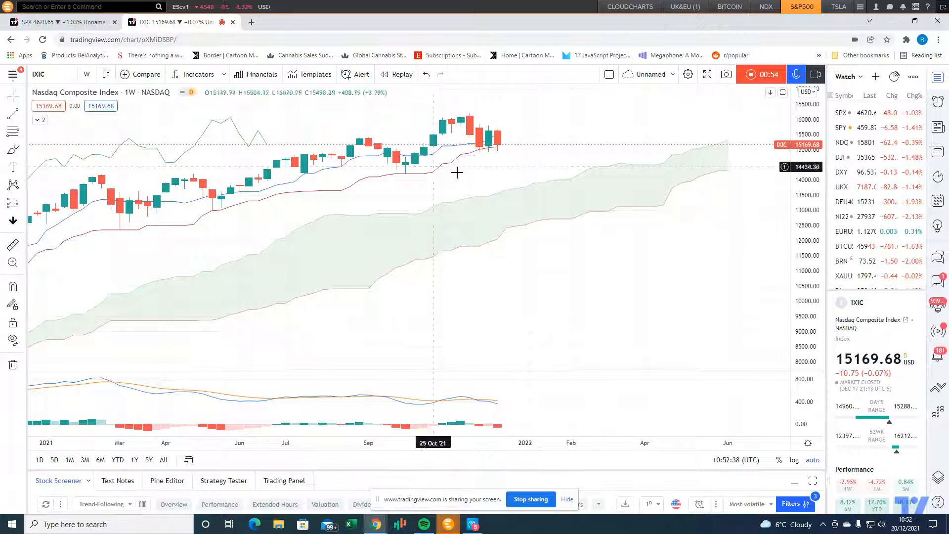
pyautogui.moveTo(460, 148)
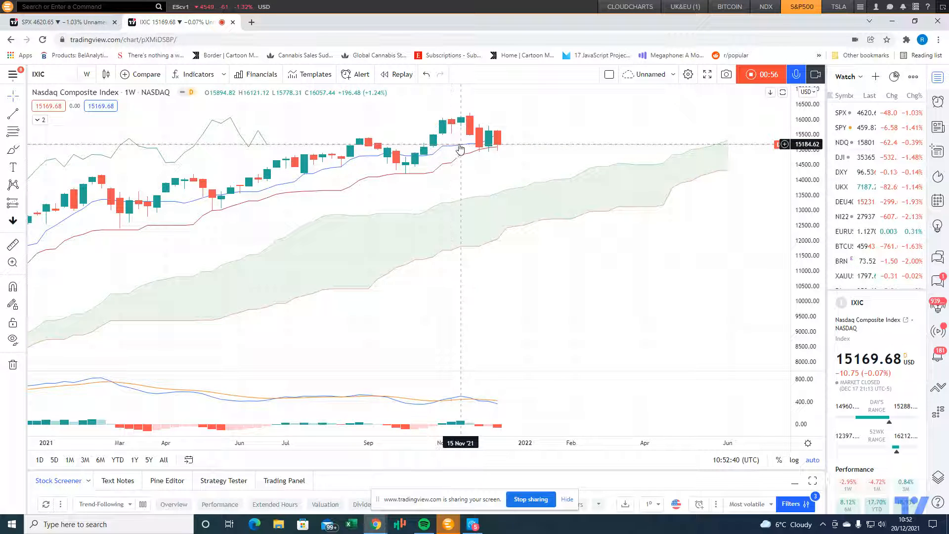
pyautogui.moveTo(440, 155)
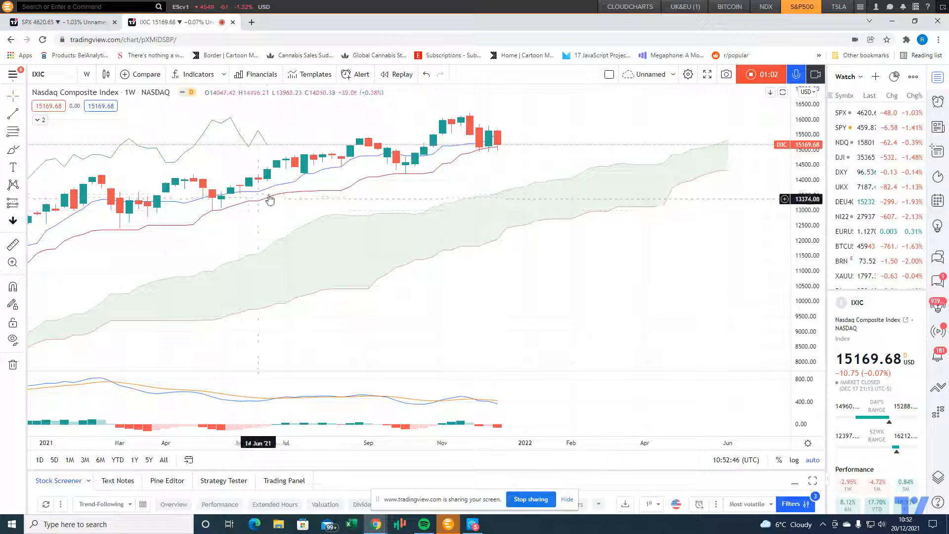
pyautogui.moveTo(159, 271)
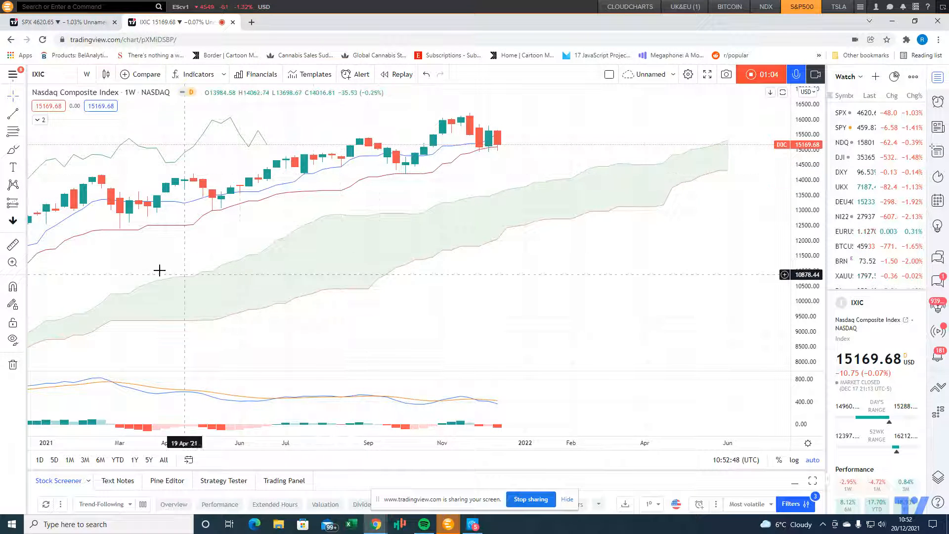
pyautogui.moveTo(113, 254)
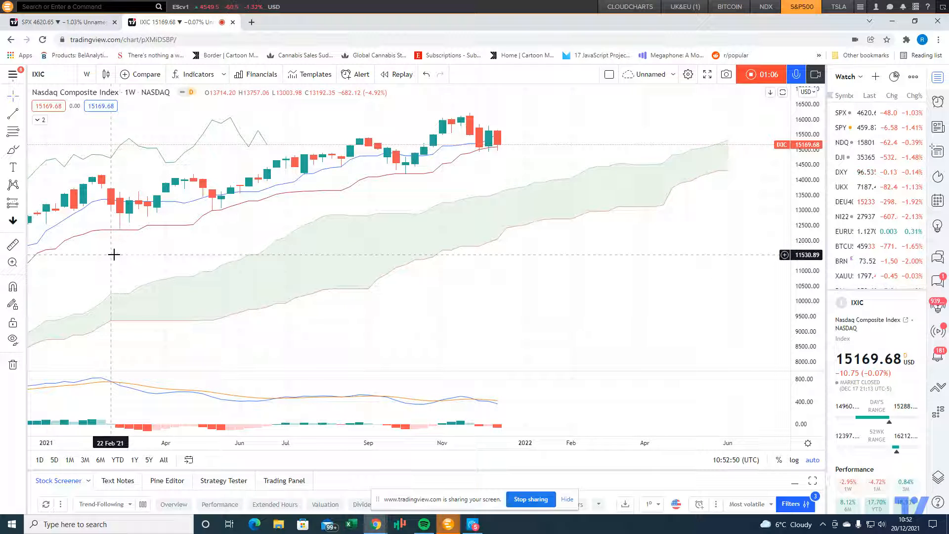
pyautogui.moveTo(139, 228)
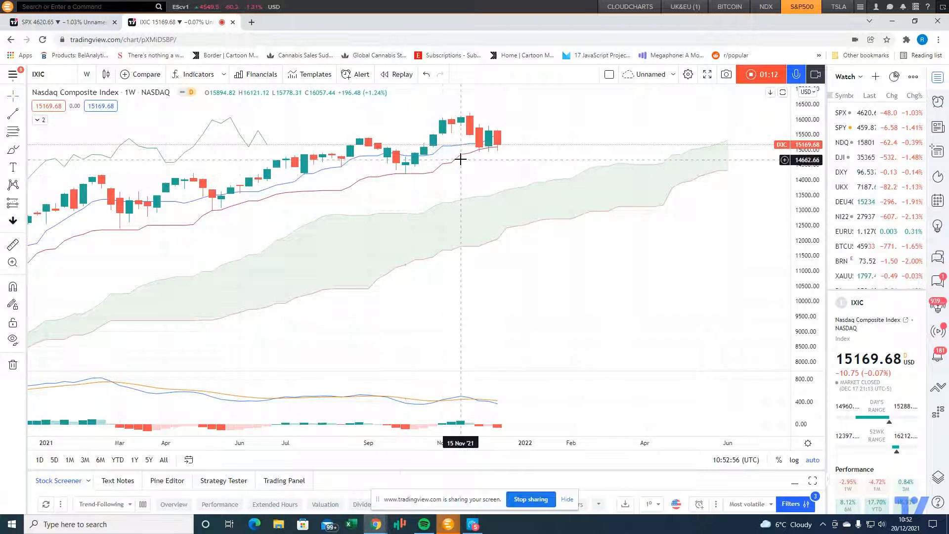
pyautogui.moveTo(361, 183)
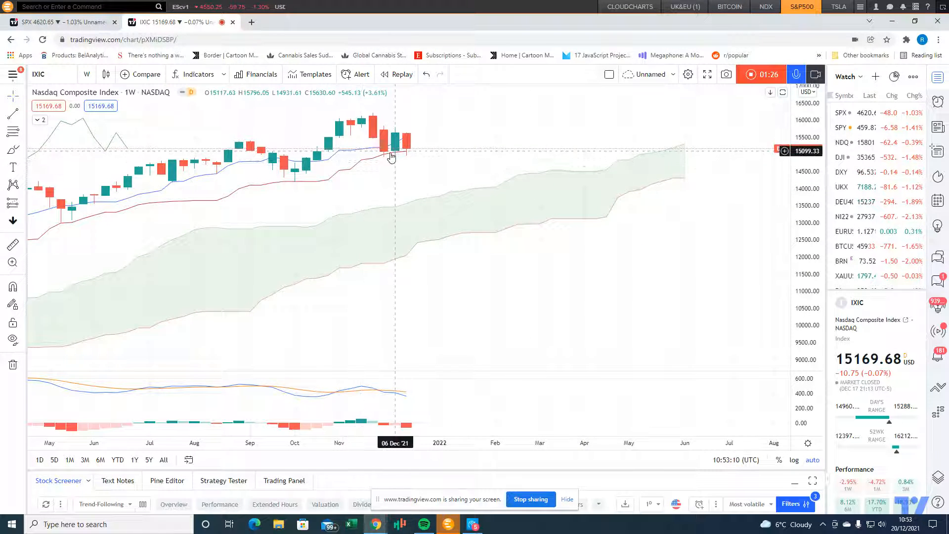
pyautogui.moveTo(405, 154)
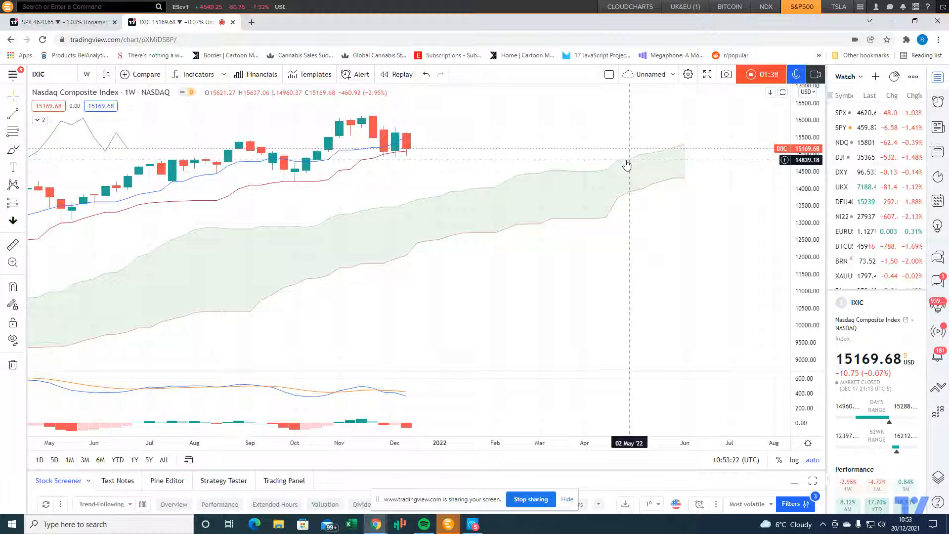
pyautogui.moveTo(587, 176)
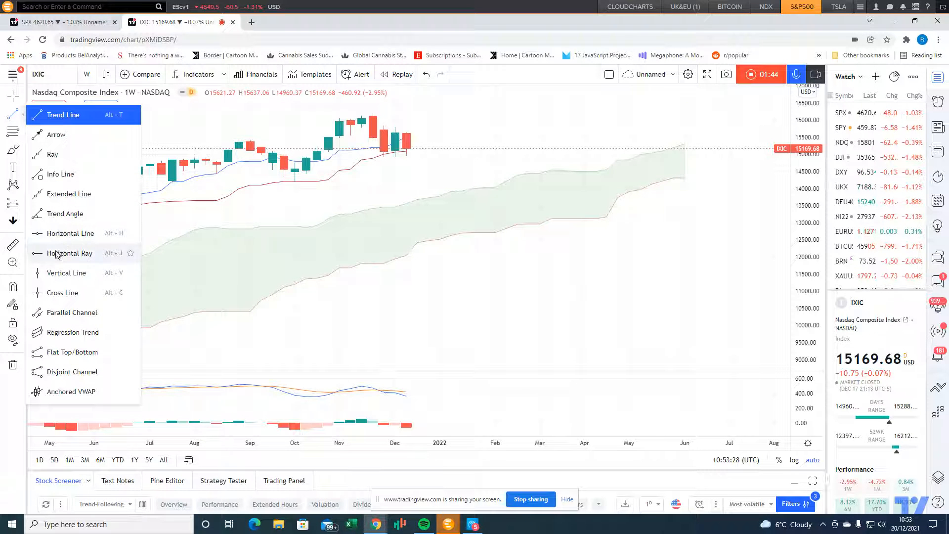
pyautogui.moveTo(68, 233)
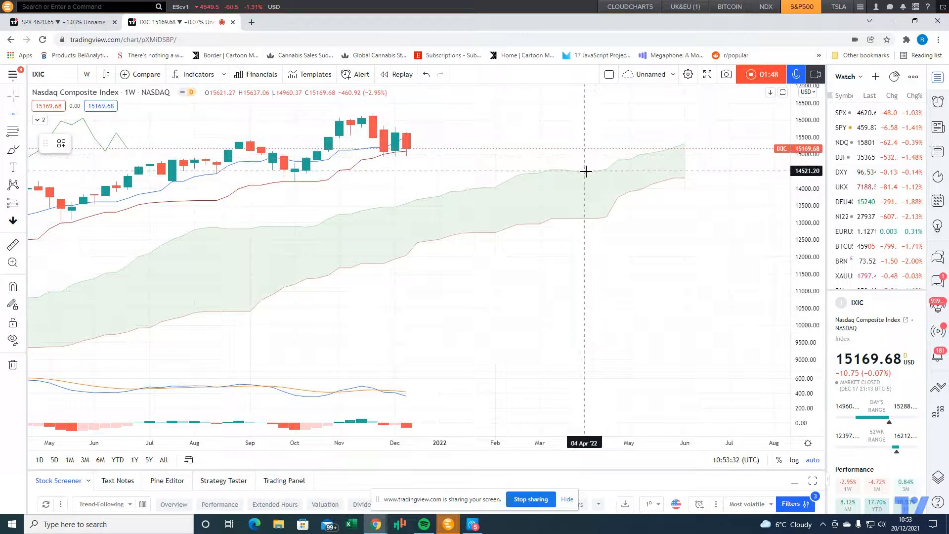
# Draw a horizontal line near the 14,500 level on the weekly chart.
pyautogui.moveTo(586, 171); pyautogui.dragTo(409, 171)
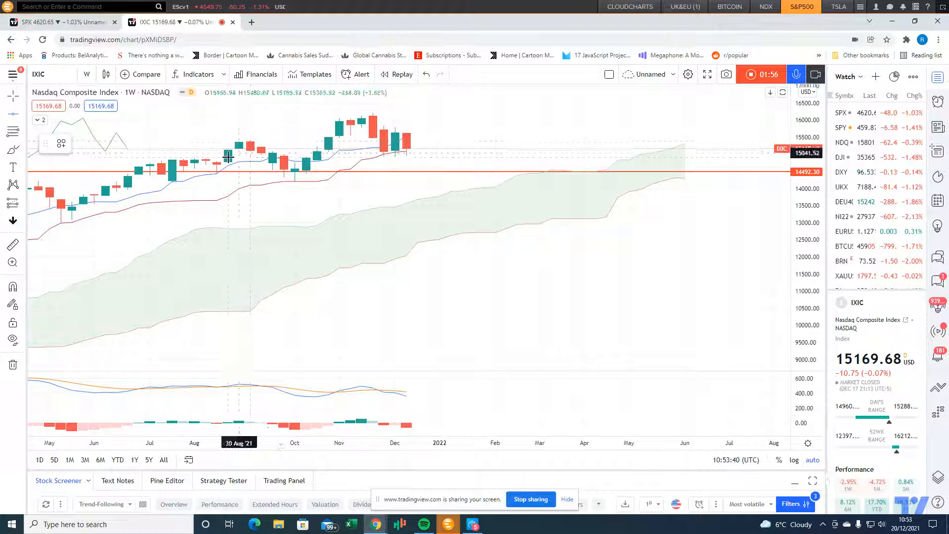
pyautogui.moveTo(208, 158)
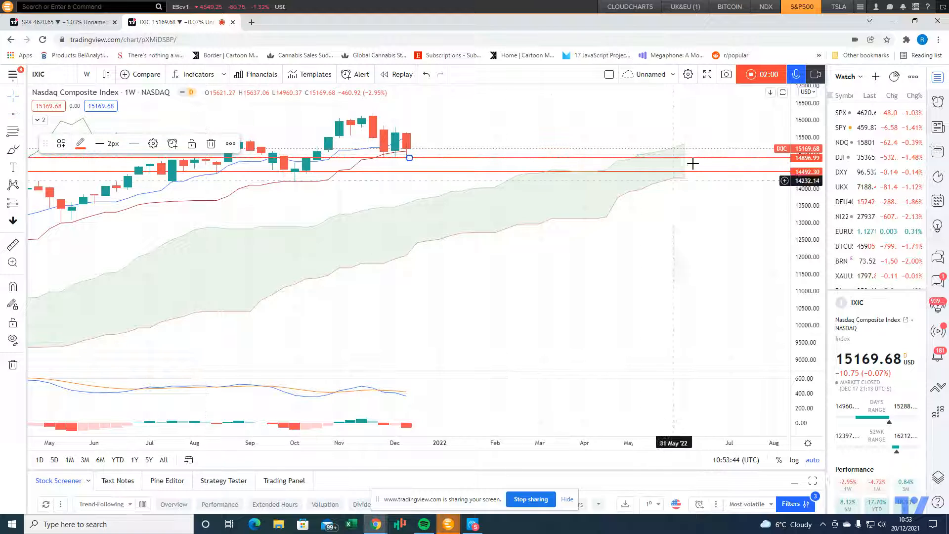
pyautogui.moveTo(551, 214)
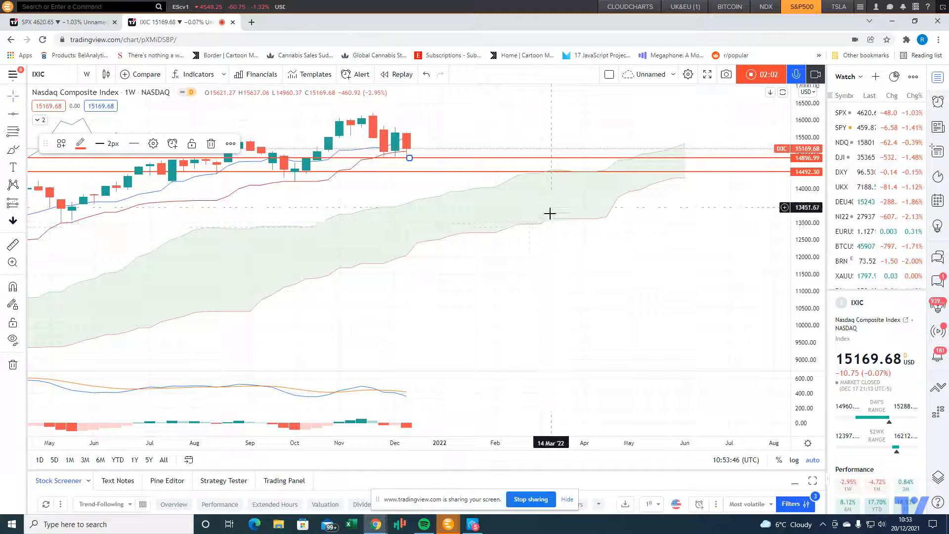
pyautogui.moveTo(410, 159)
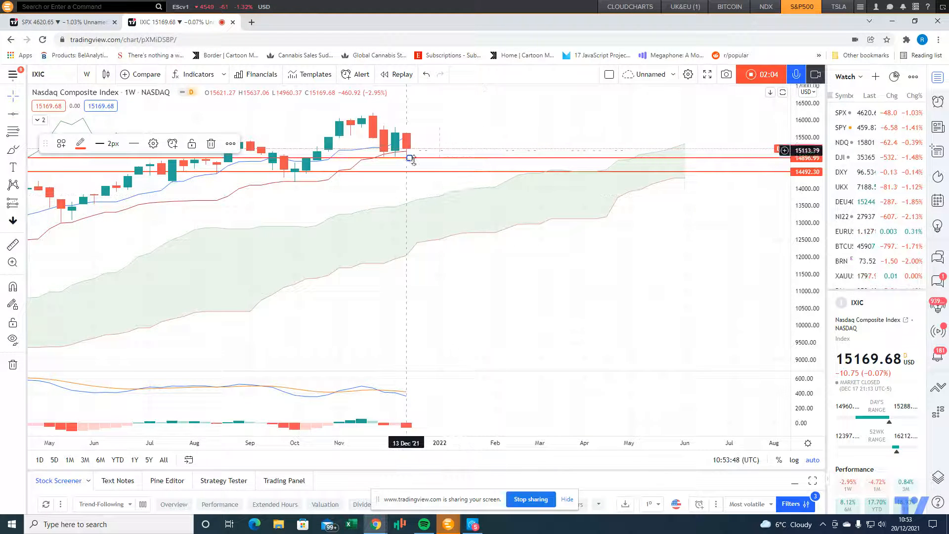
pyautogui.moveTo(551, 162)
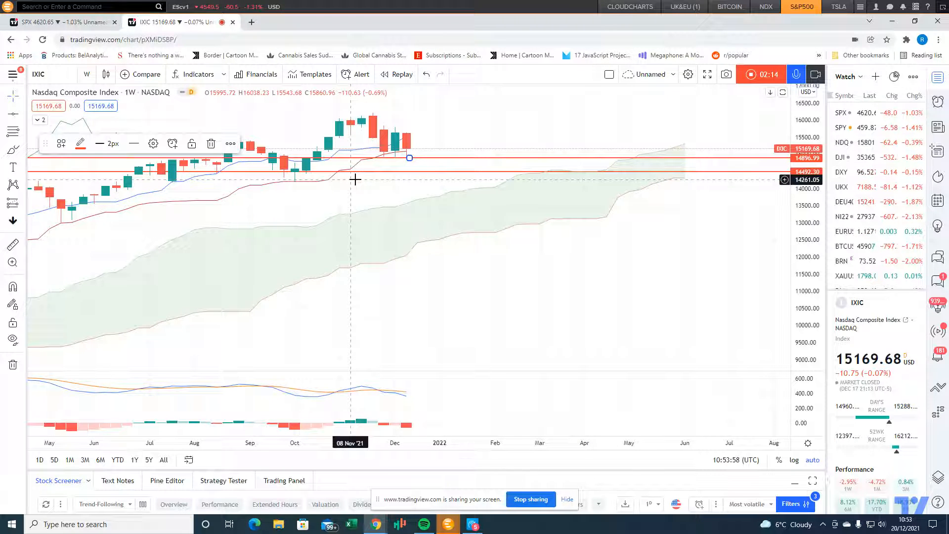
pyautogui.moveTo(539, 280)
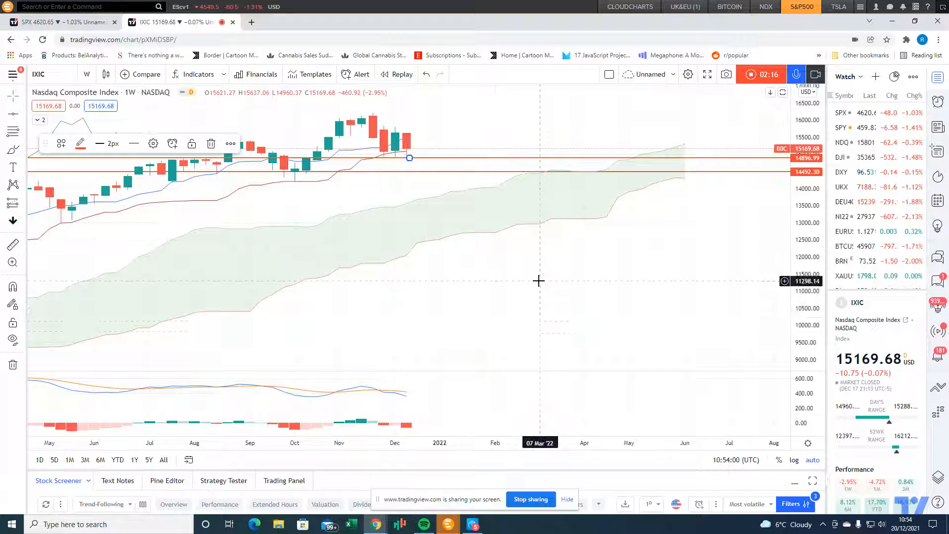
pyautogui.moveTo(351, 211)
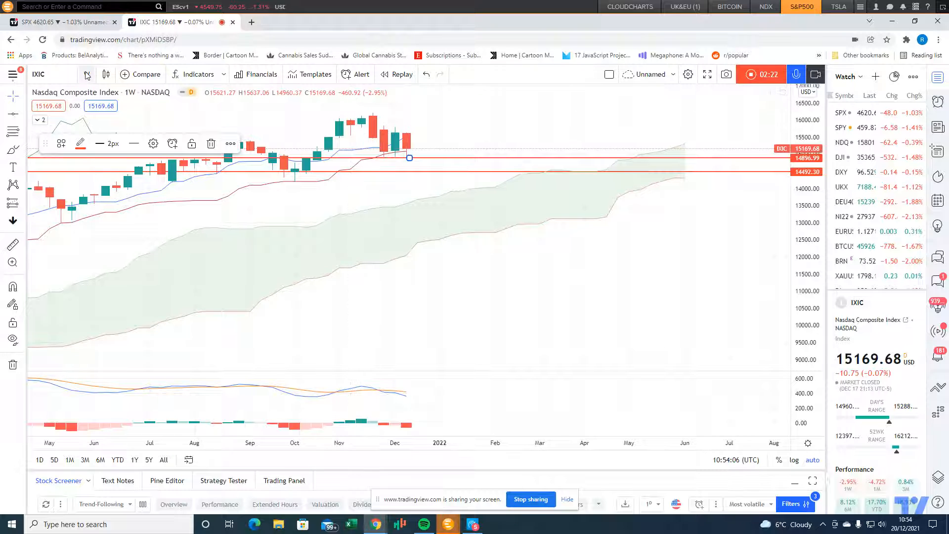
pyautogui.click(87, 74)
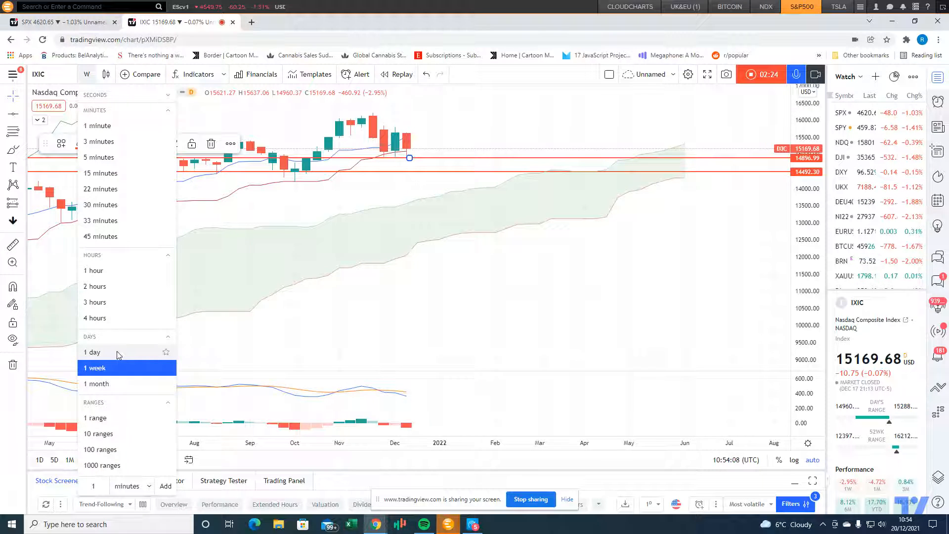
# Switch the chart to the 1-day timeframe.
pyautogui.click(92, 352)
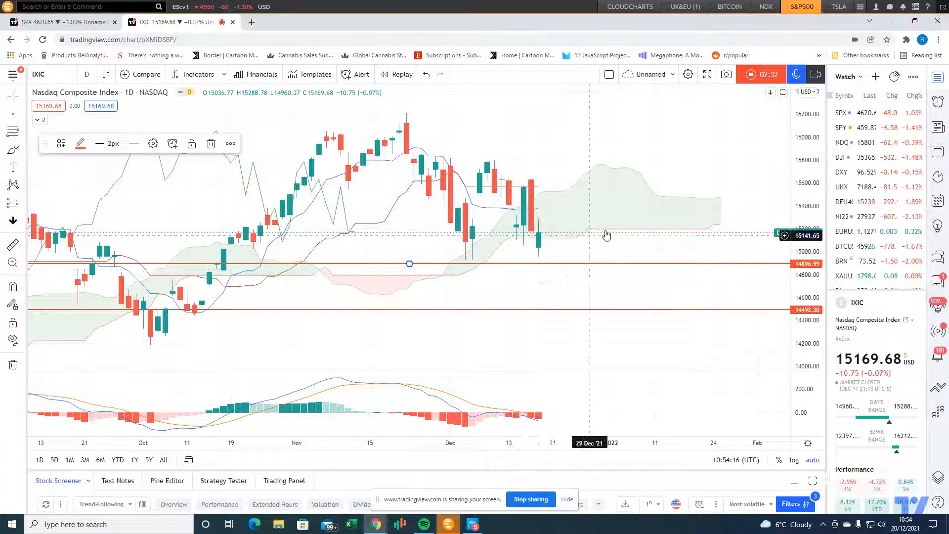
pyautogui.moveTo(659, 237)
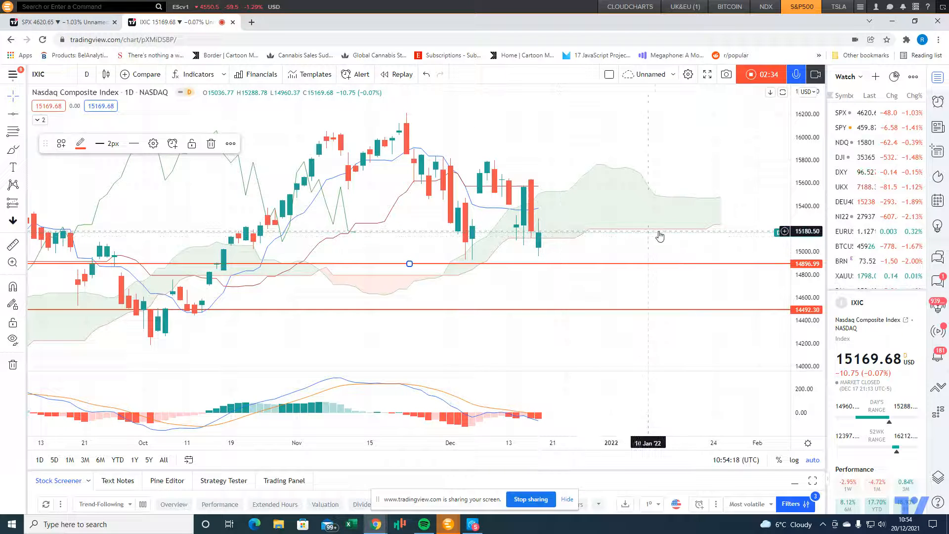
pyautogui.moveTo(550, 248)
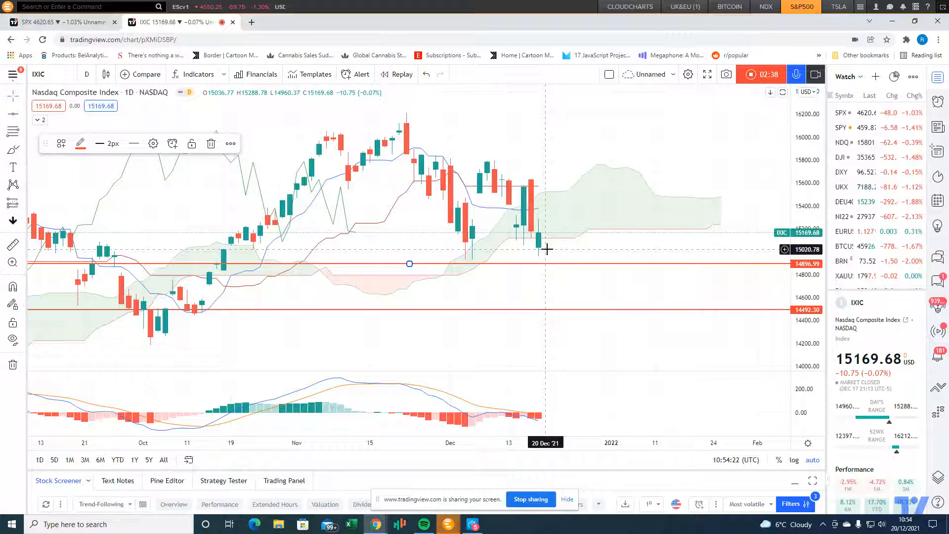
pyautogui.moveTo(432, 239)
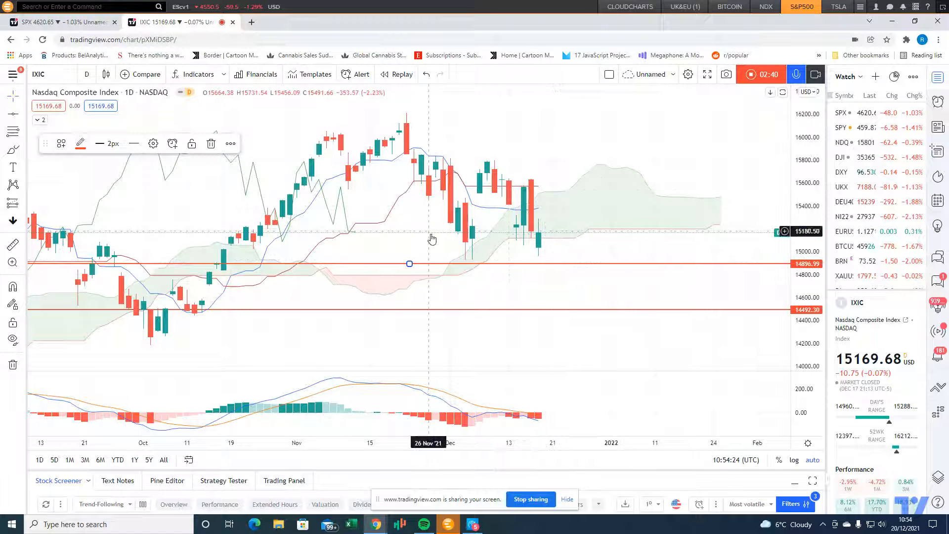
pyautogui.moveTo(586, 264)
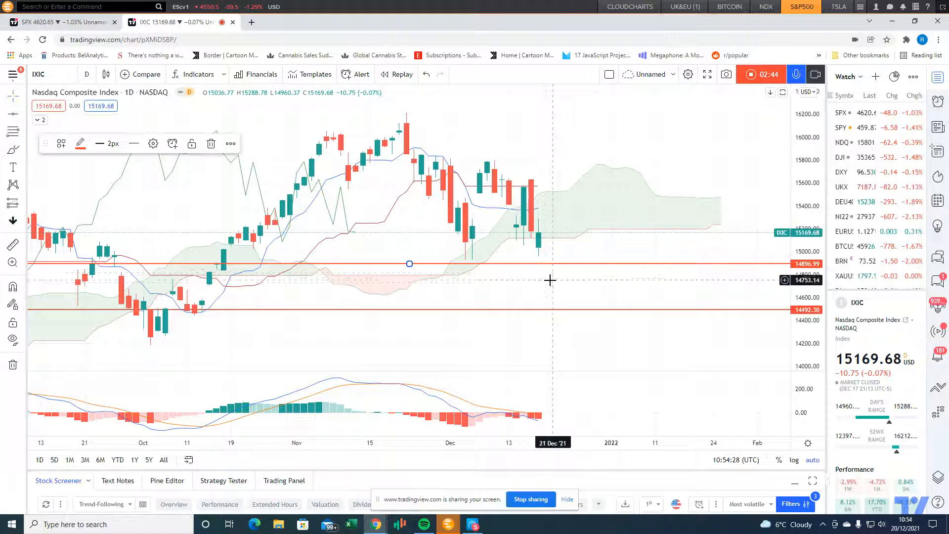
pyautogui.moveTo(585, 319)
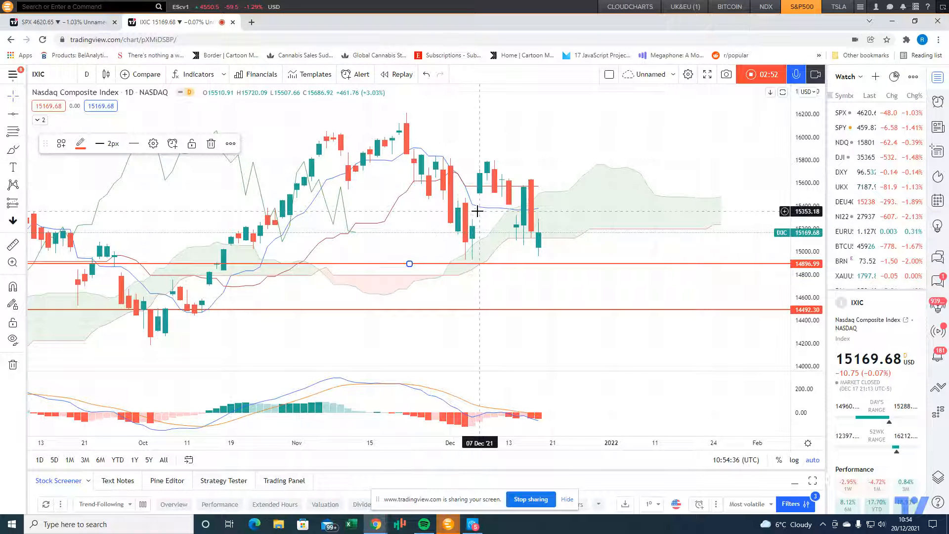
pyautogui.moveTo(476, 190)
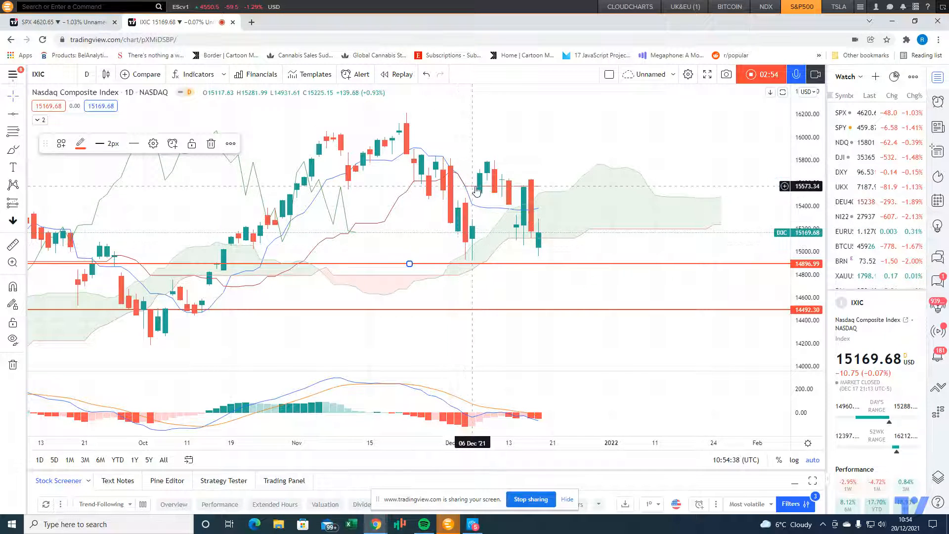
pyautogui.moveTo(537, 191)
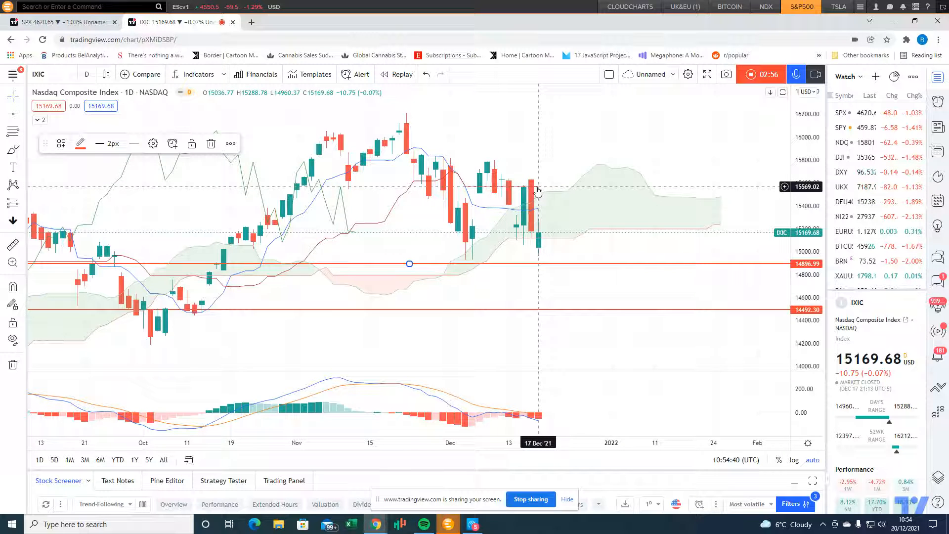
pyautogui.moveTo(521, 183)
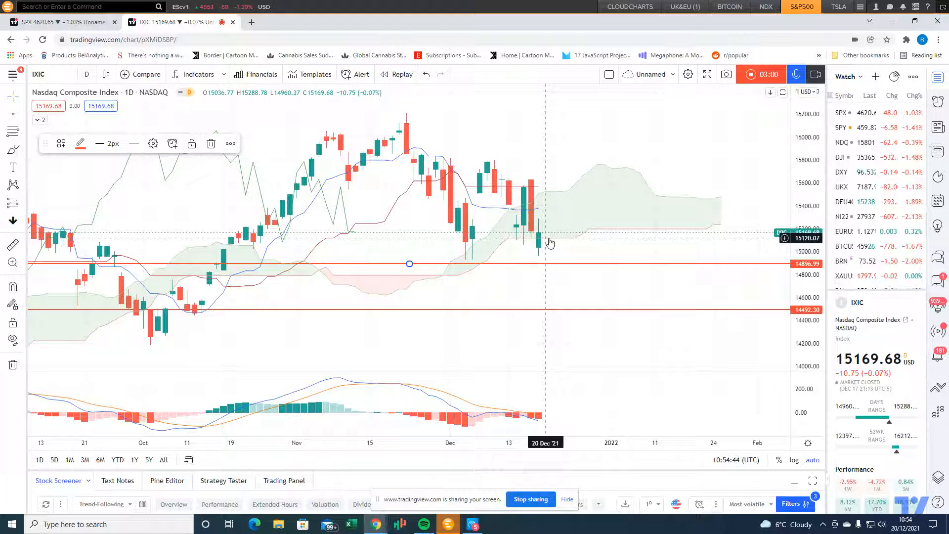
pyautogui.moveTo(528, 238)
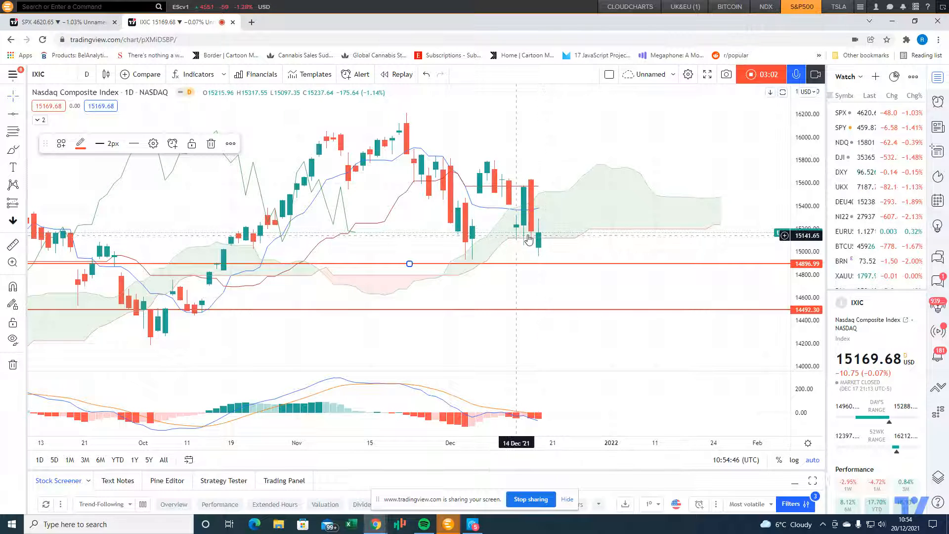
pyautogui.moveTo(550, 244)
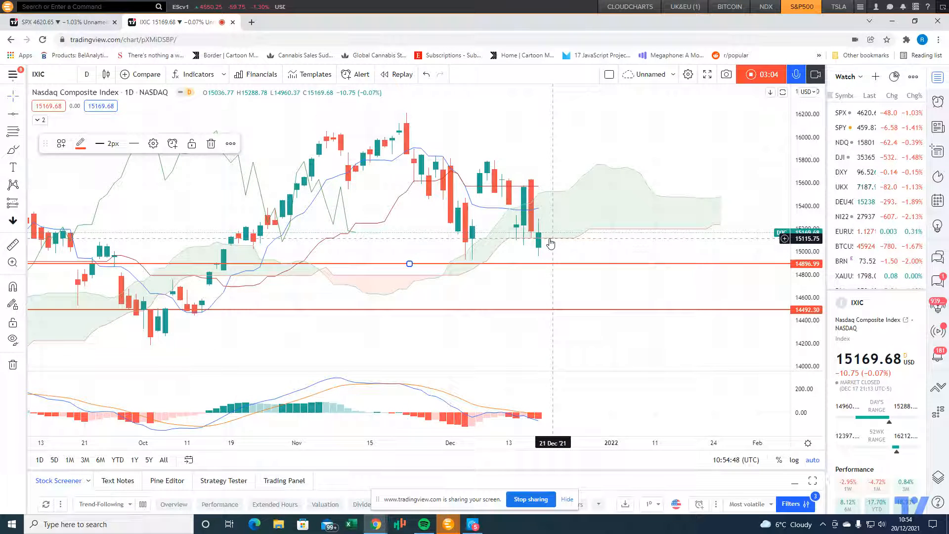
pyautogui.moveTo(540, 243)
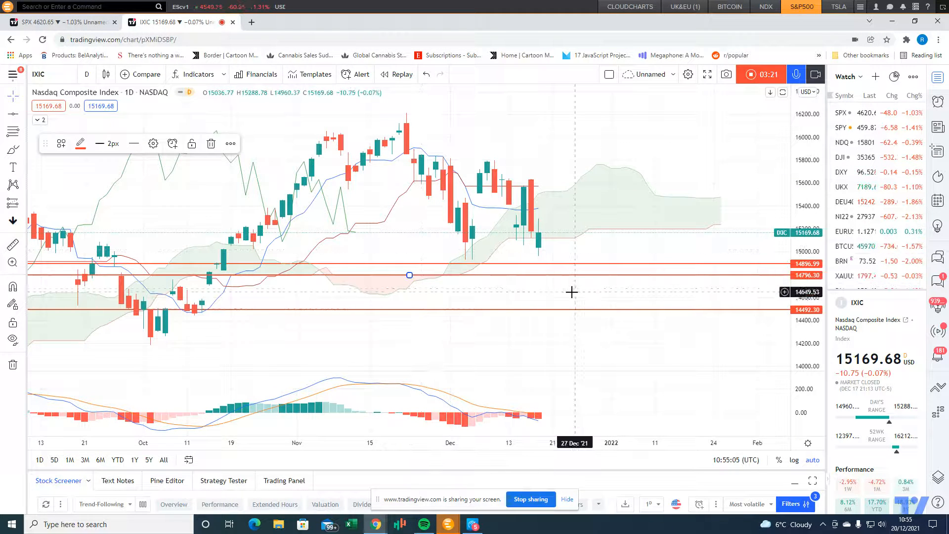
pyautogui.moveTo(620, 292)
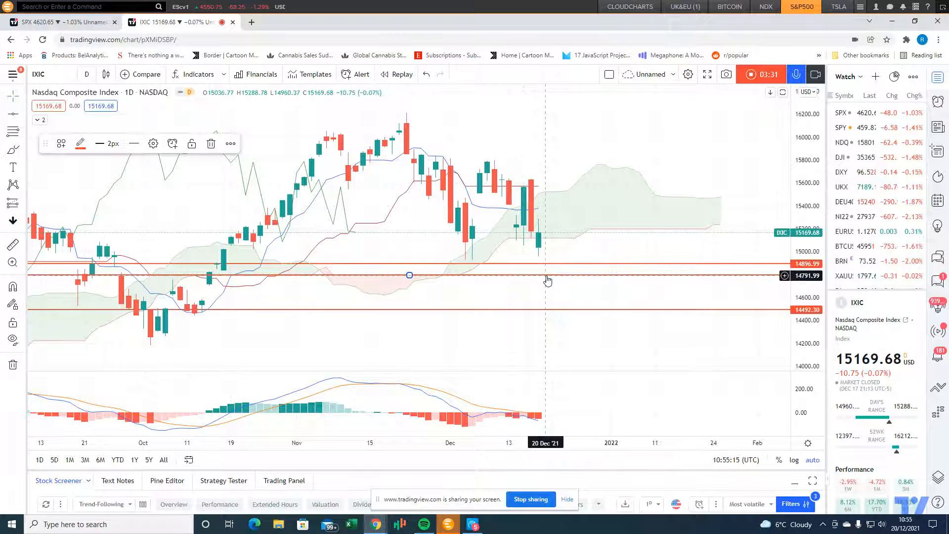
pyautogui.moveTo(522, 251)
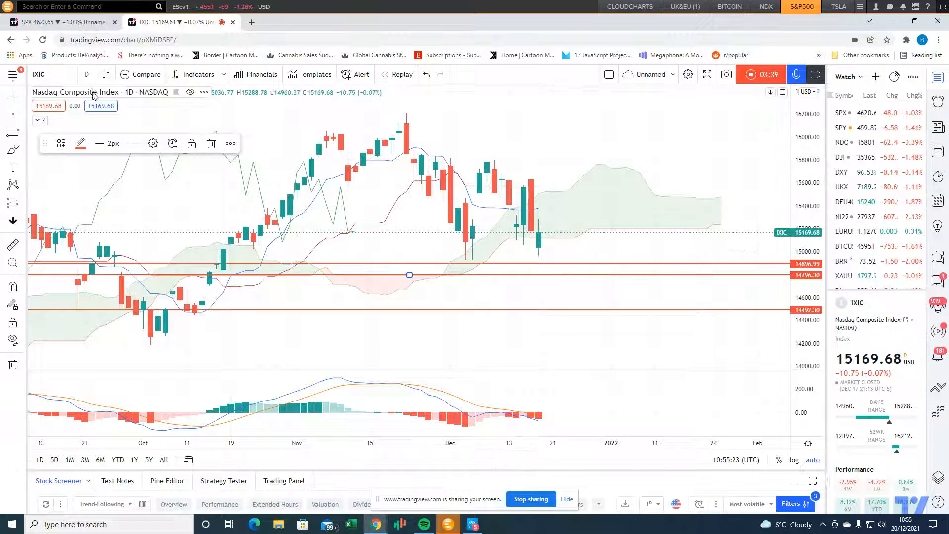
# On the 4-hour timeframe, place a horizontal line near 14697.
pyautogui.click(87, 74)
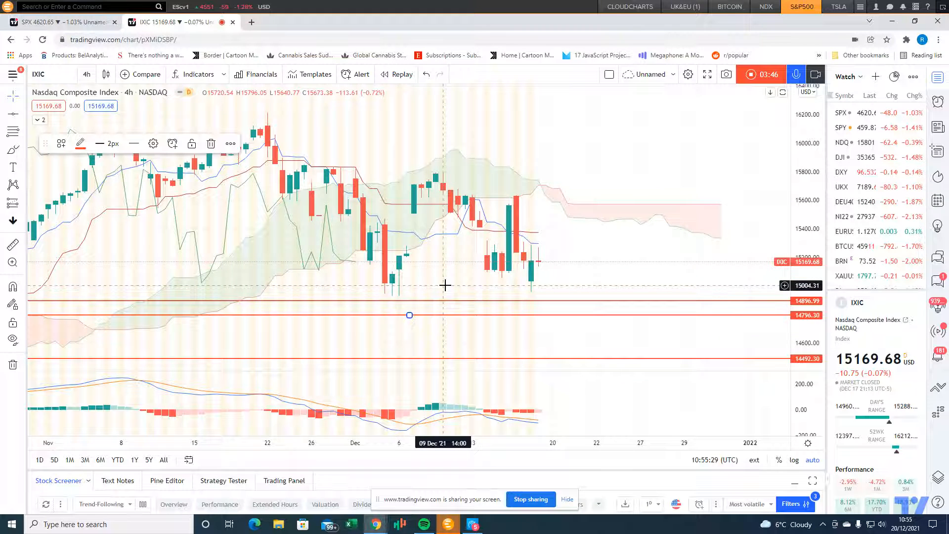
pyautogui.moveTo(538, 276)
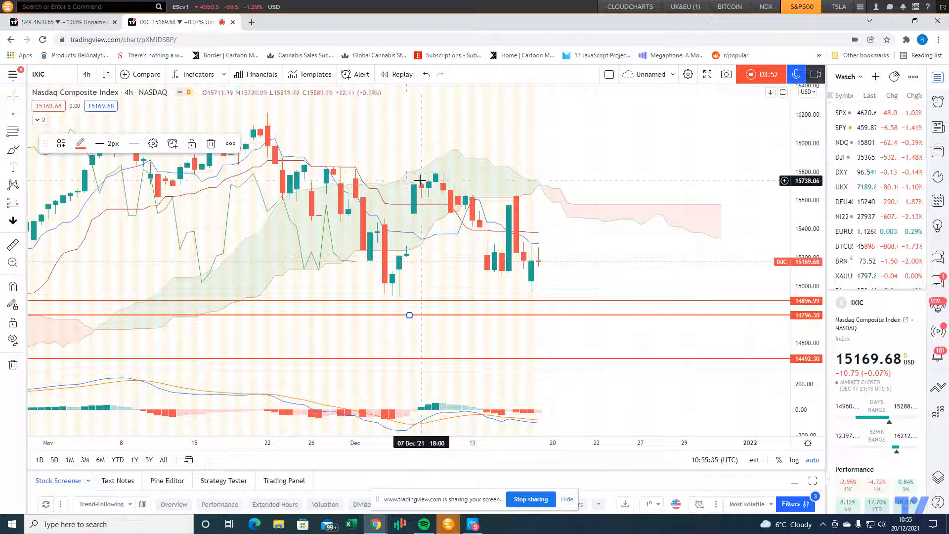
pyautogui.moveTo(432, 194)
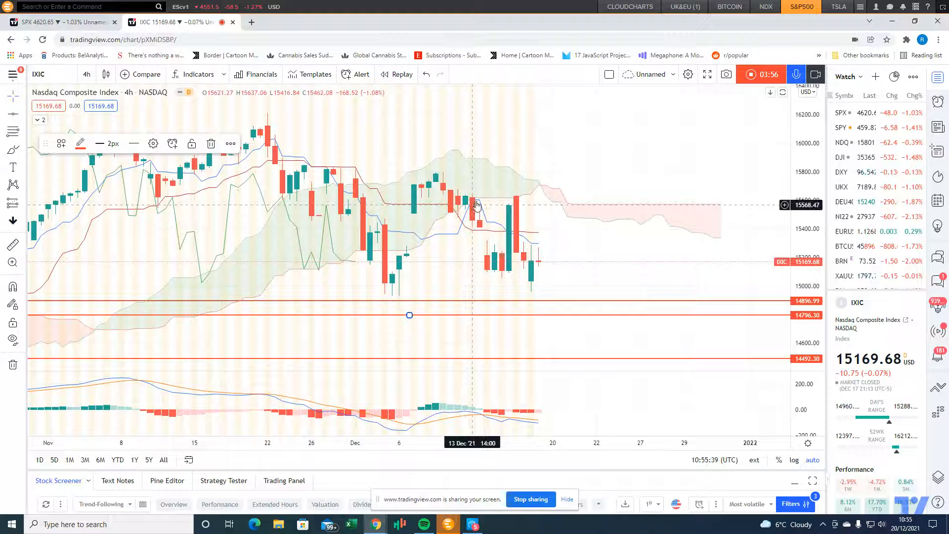
pyautogui.moveTo(507, 271)
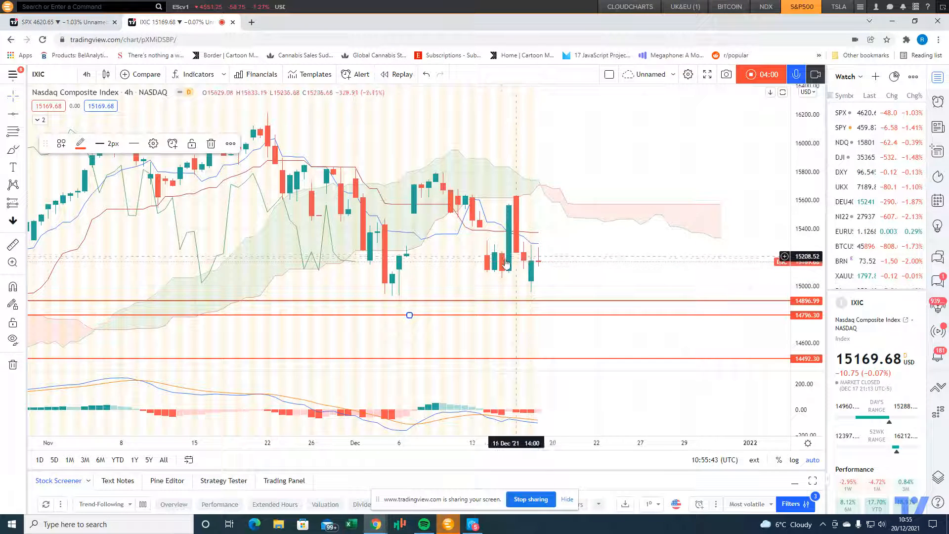
pyautogui.moveTo(521, 204)
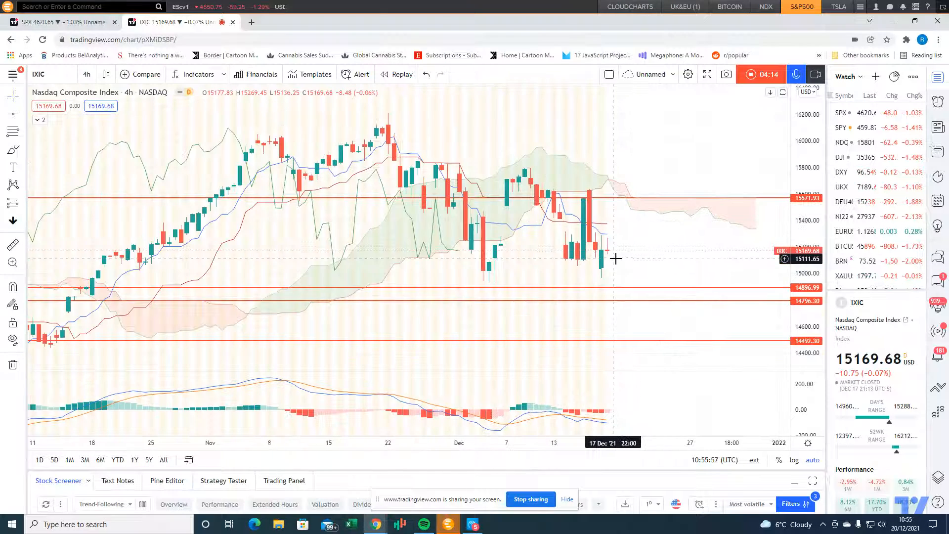
pyautogui.moveTo(629, 315)
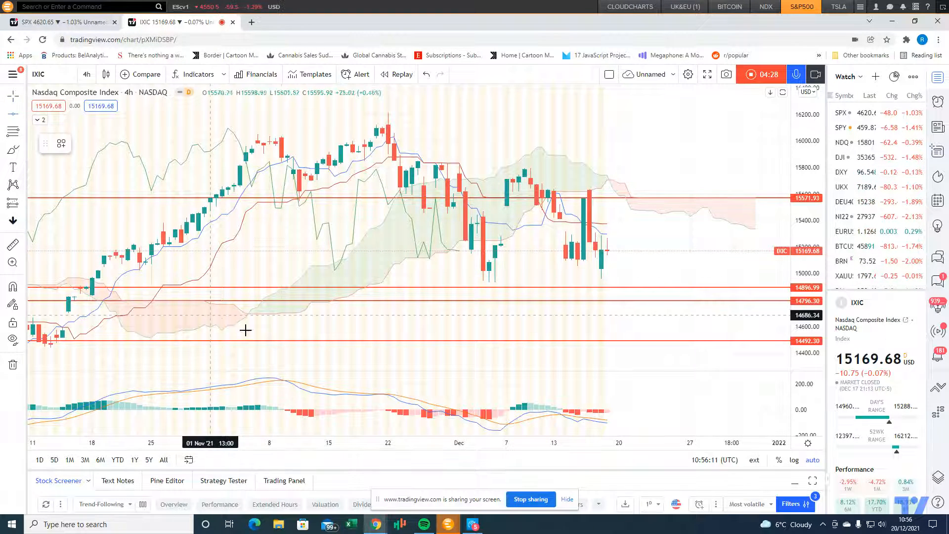
pyautogui.moveTo(245, 330); pyautogui.dragTo(409, 313)
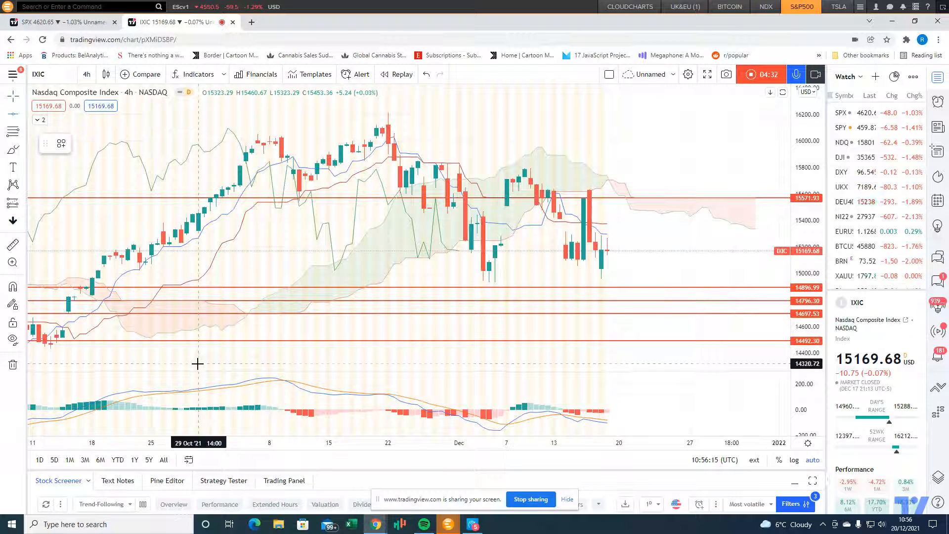
pyautogui.moveTo(168, 332)
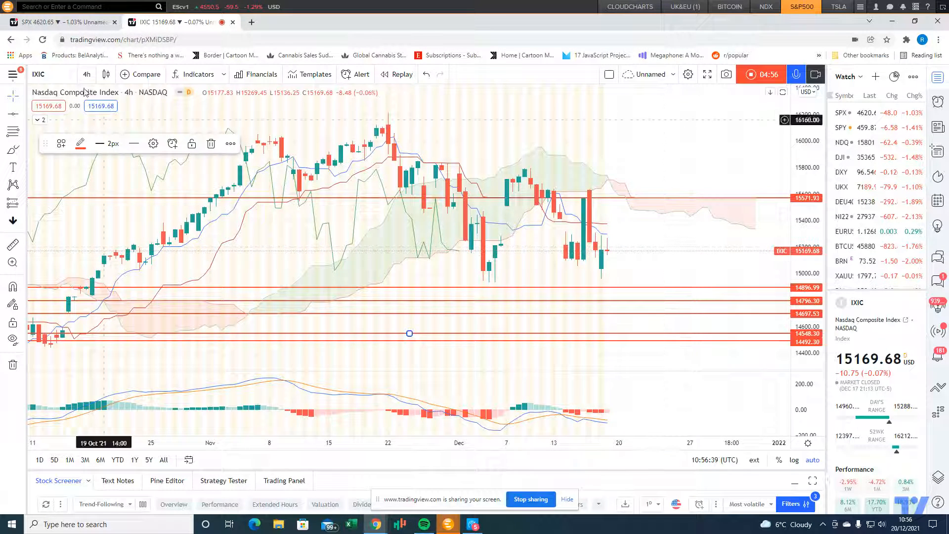
pyautogui.click(74, 55)
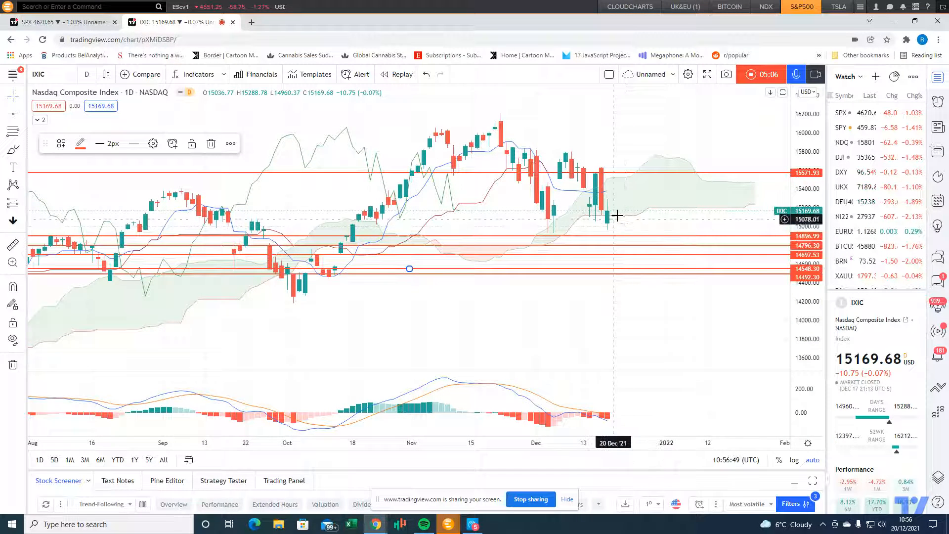
pyautogui.moveTo(604, 273)
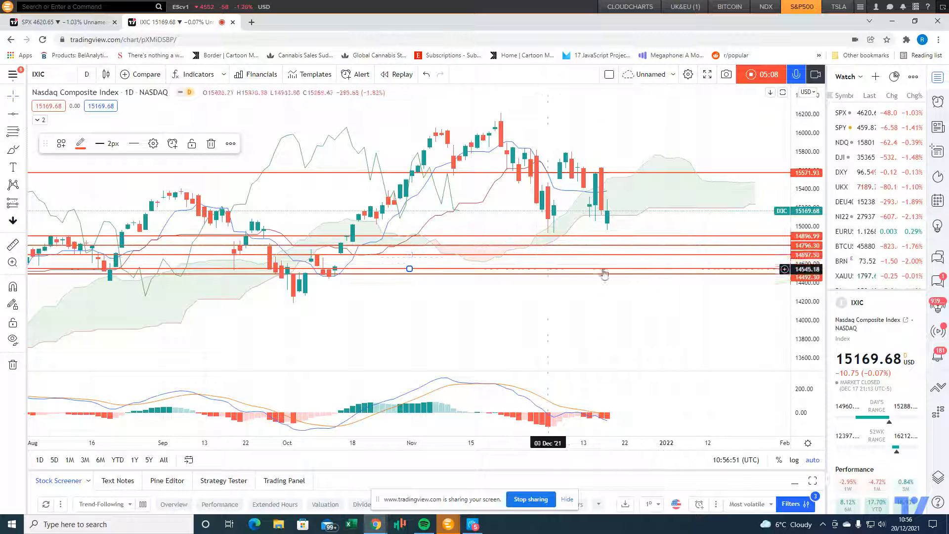